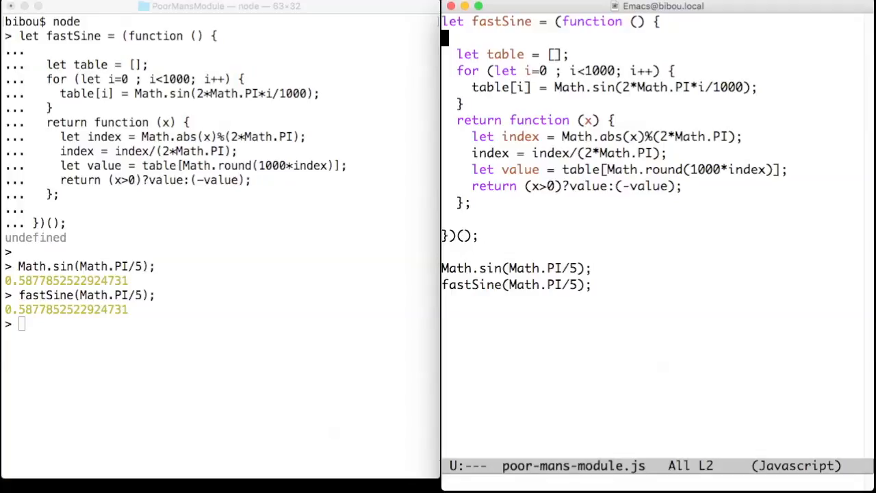
double_click(592, 21)
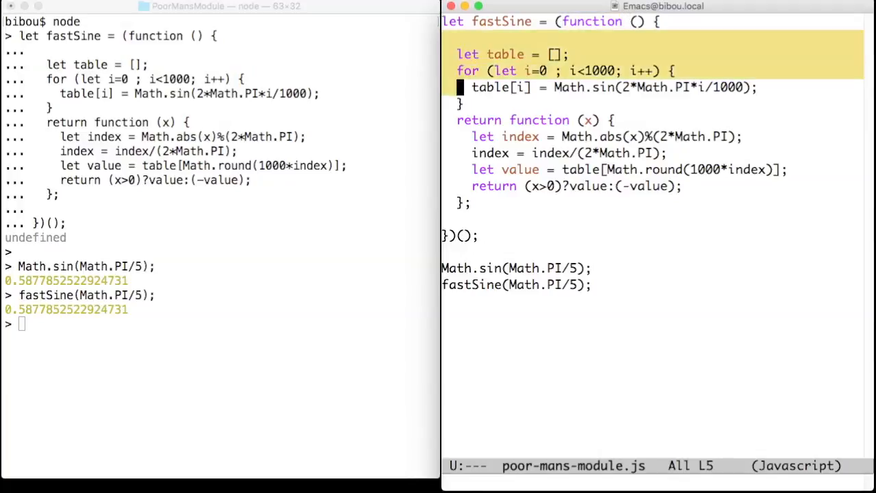
key(down)
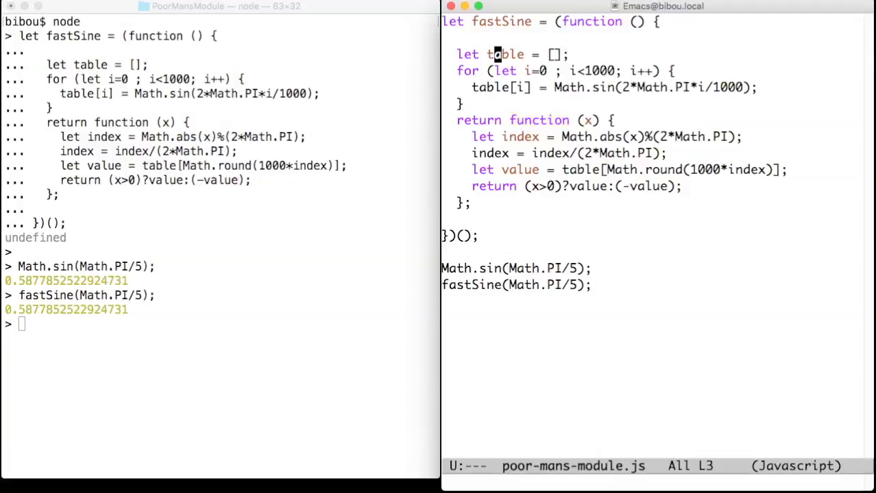
double_click(505, 54)
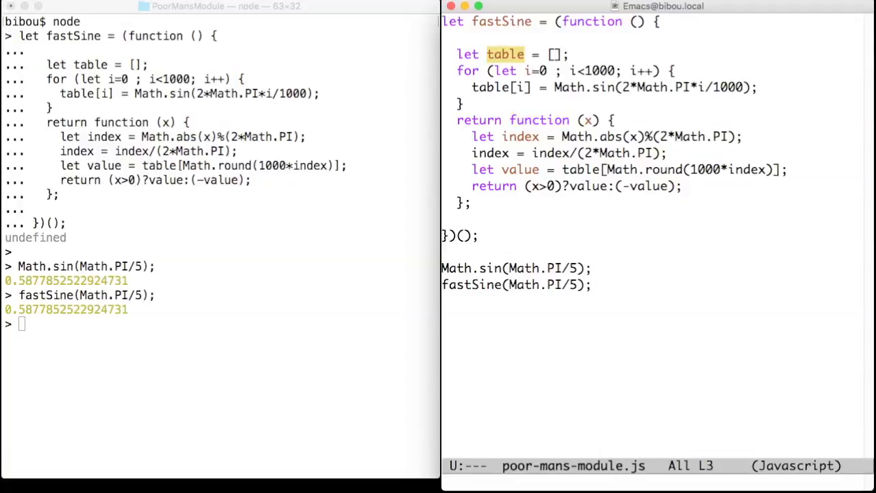